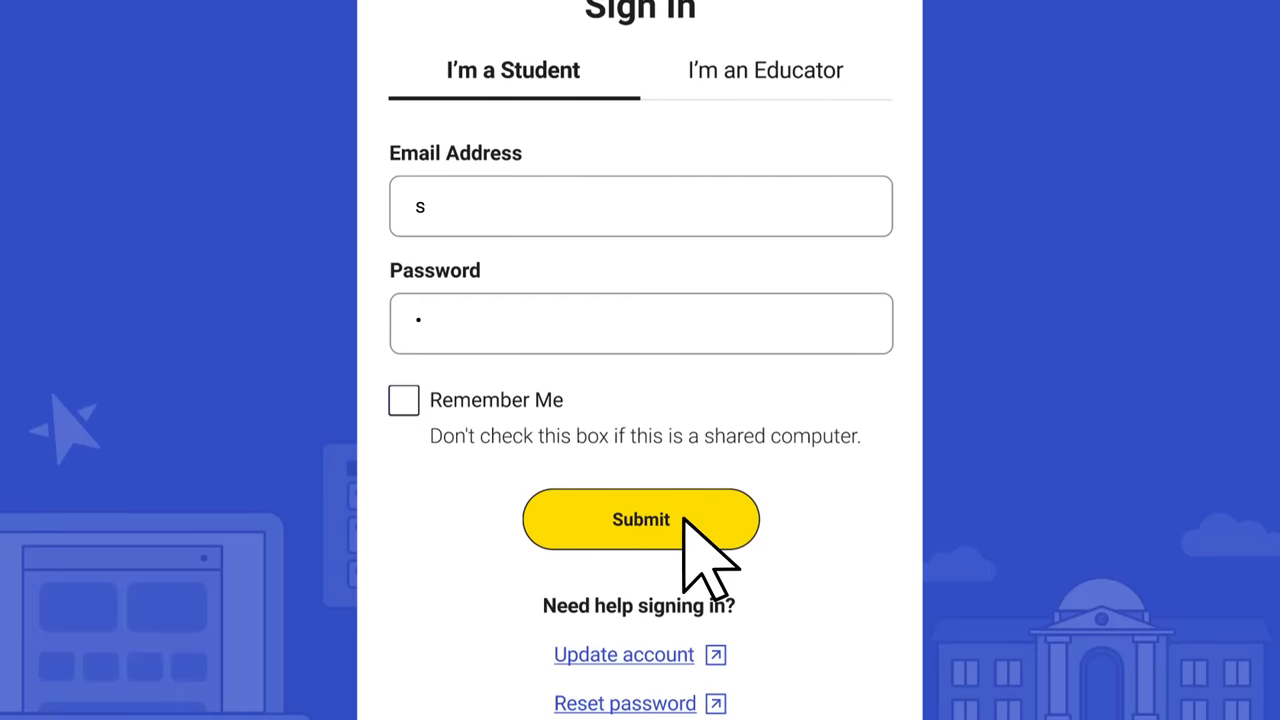
# - Submit the student sign-in and go into the Full-Length Practice tests
pyautogui.click(640, 520)
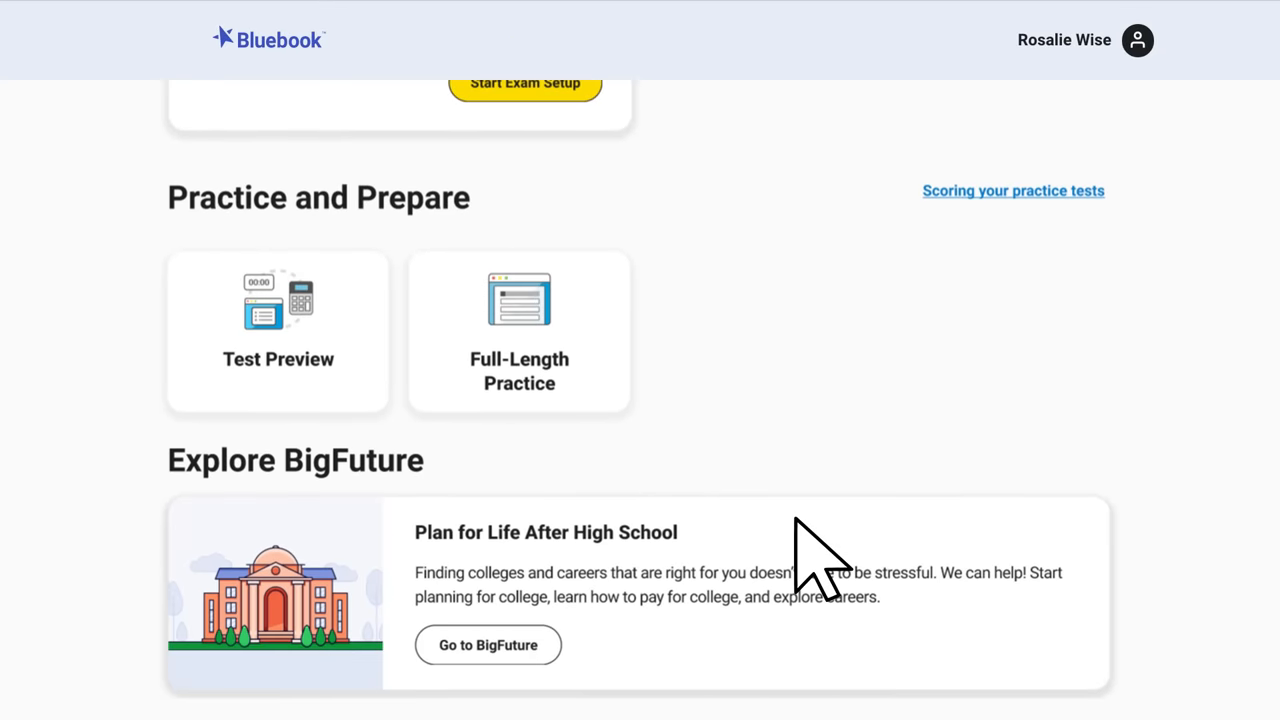
pyautogui.click(278, 332)
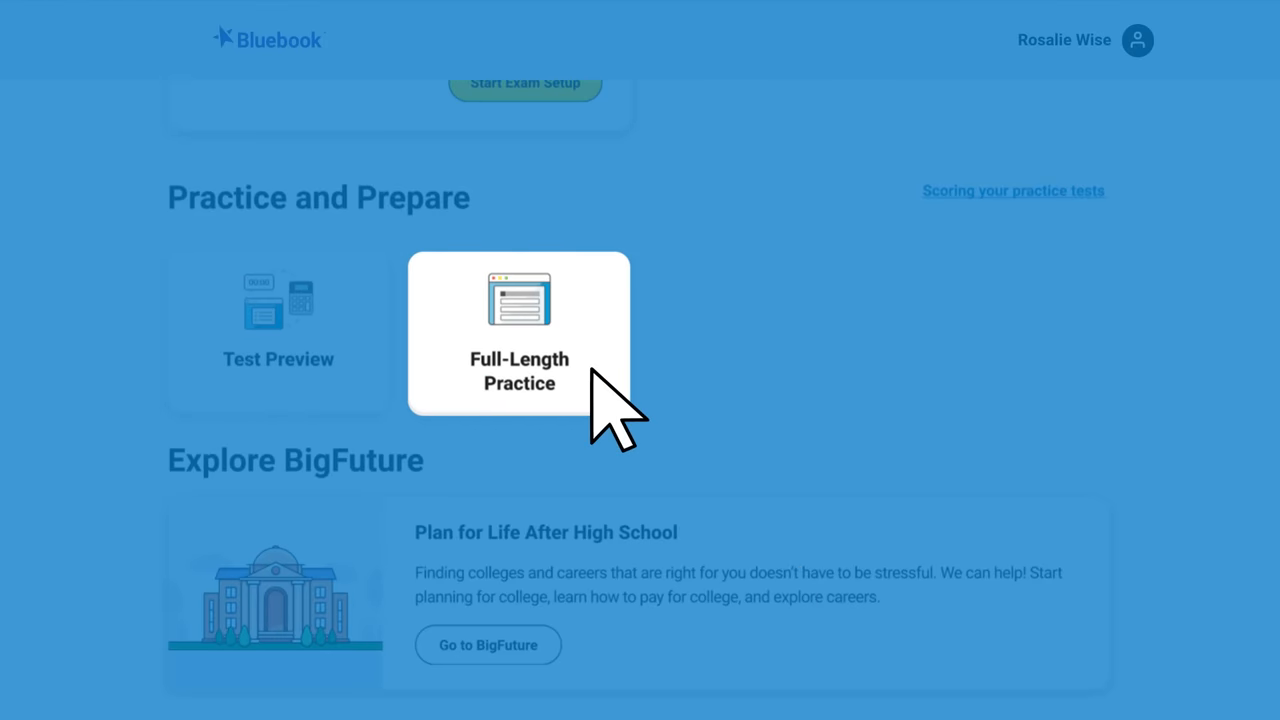
pyautogui.click(520, 332)
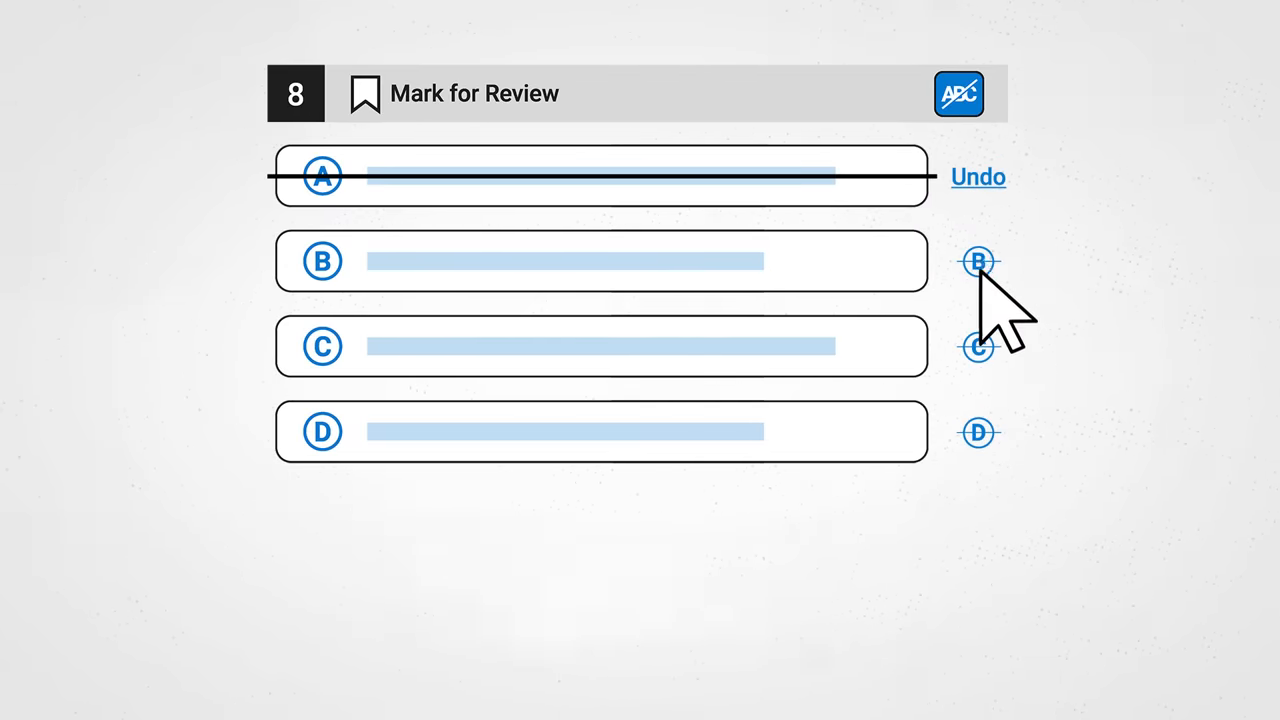
# - Cross out answer choices B and C on question 8, then switch the ABC elimination tool off
pyautogui.click(976, 260)
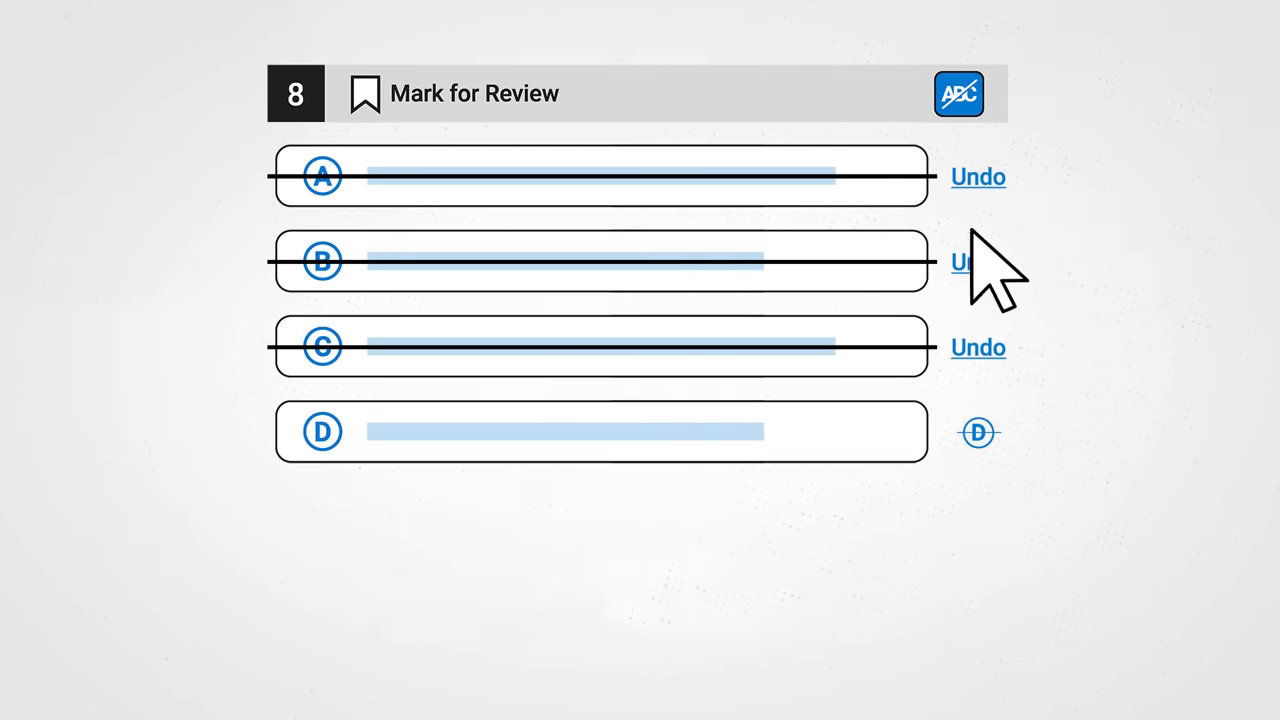
pyautogui.click(956, 94)
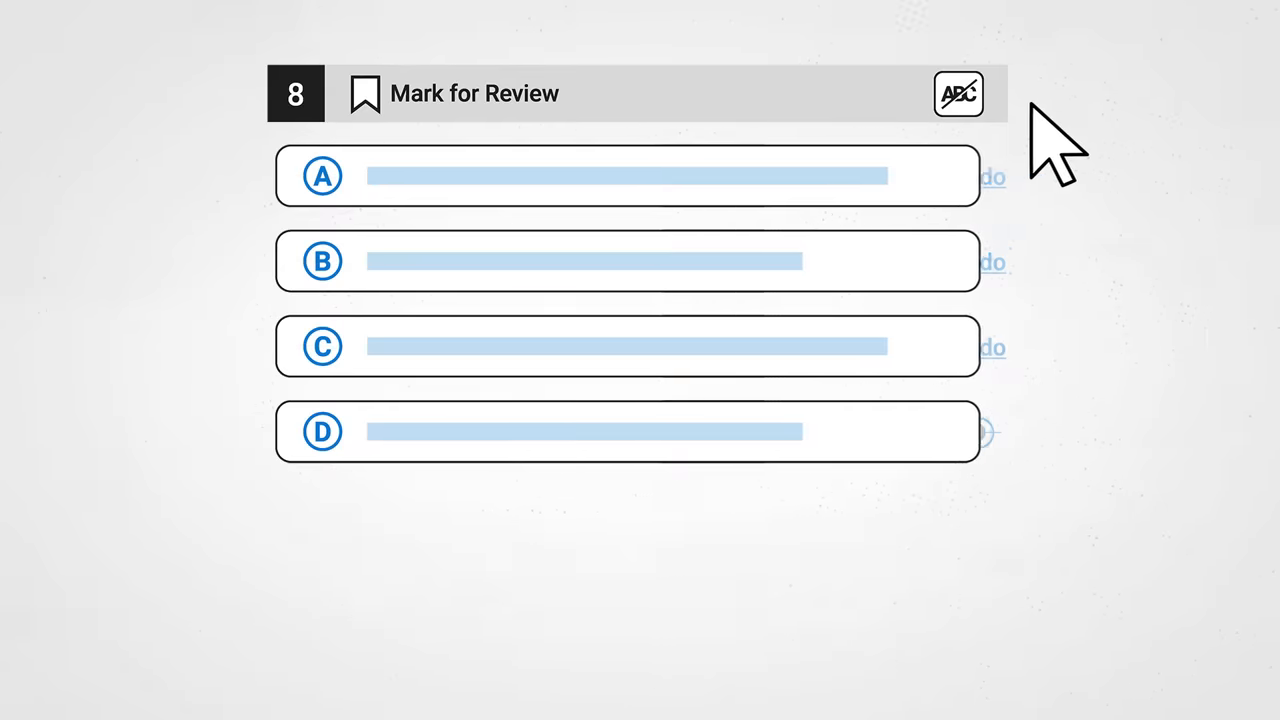
pyautogui.click(364, 94)
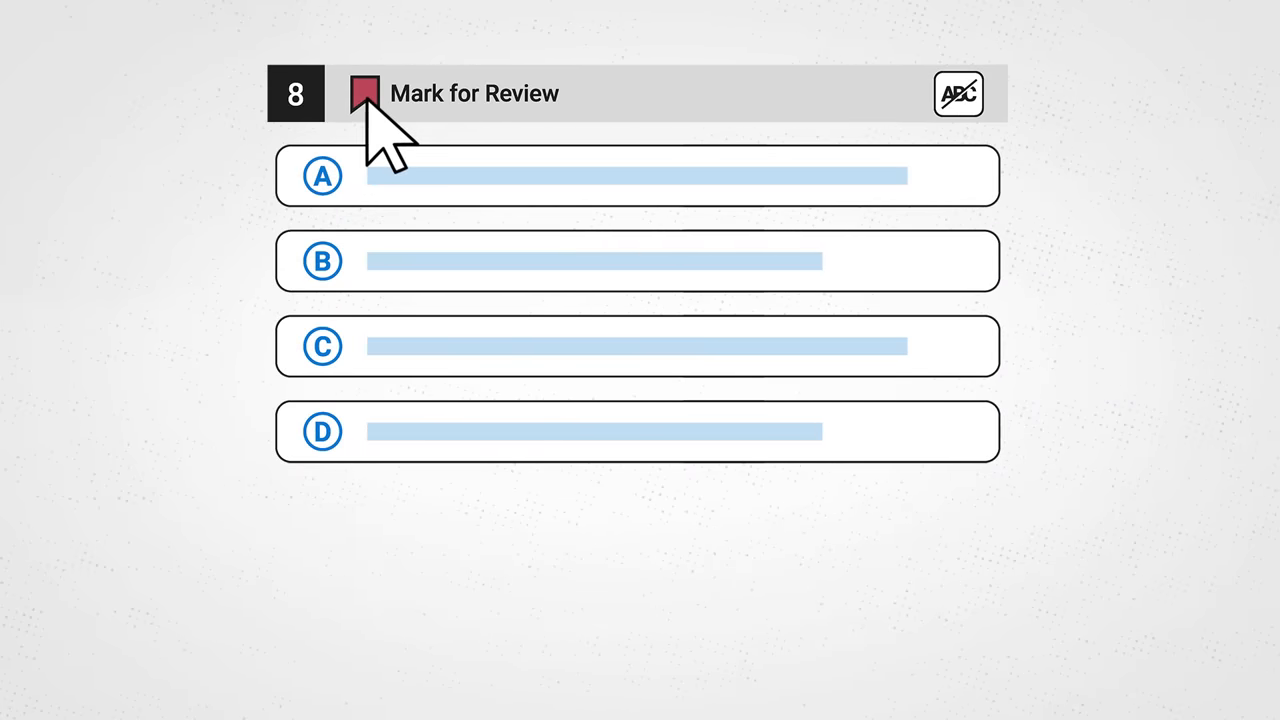